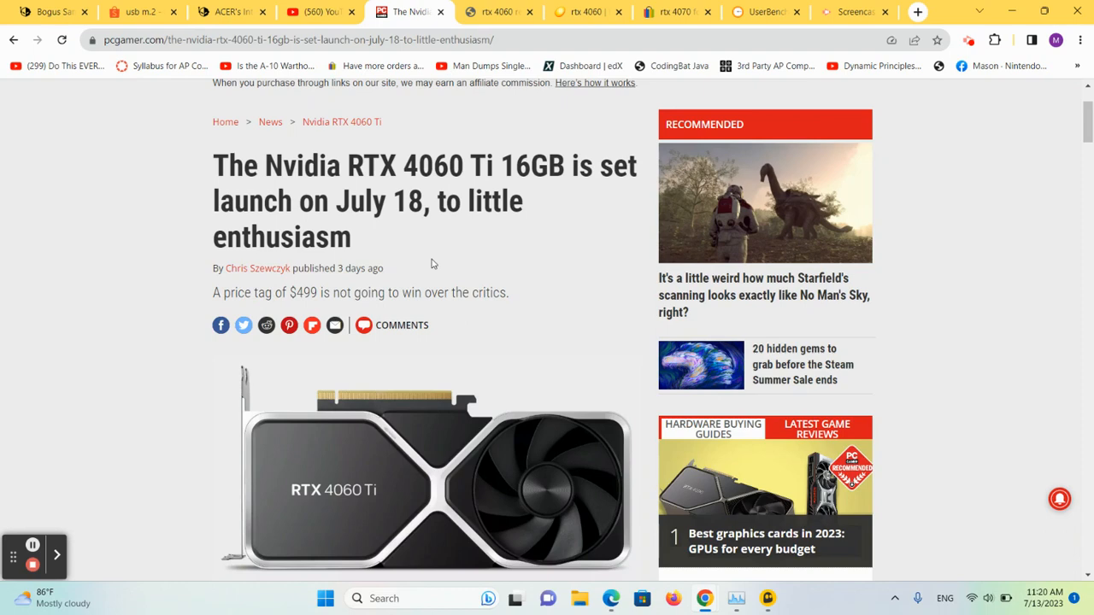
{"action": "mouse_move", "coordinate": [461, 236]}
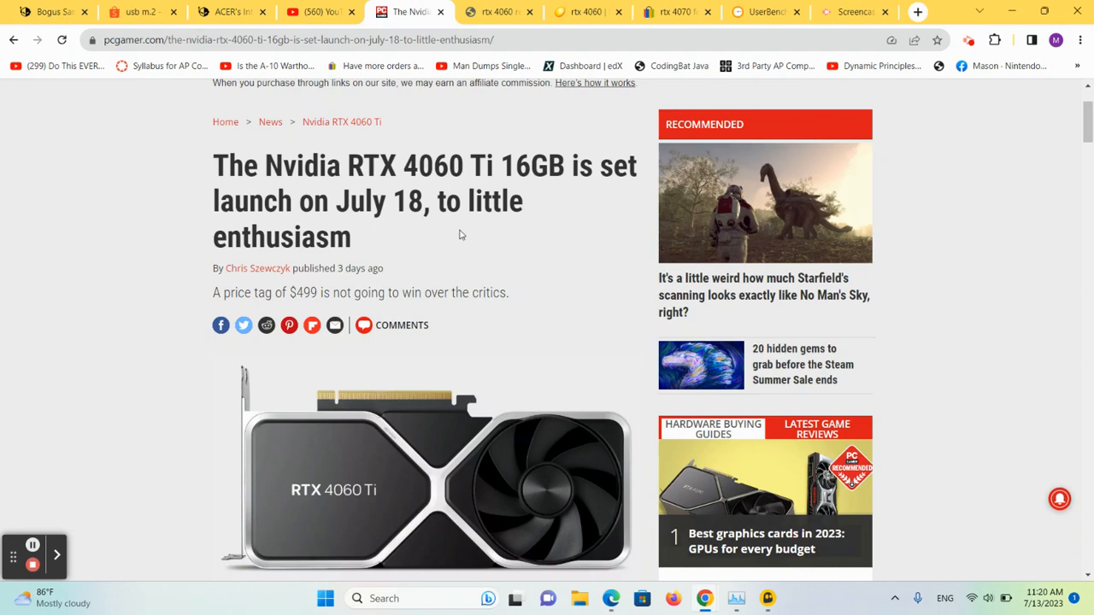
{"action": "mouse_move", "coordinate": [450, 269]}
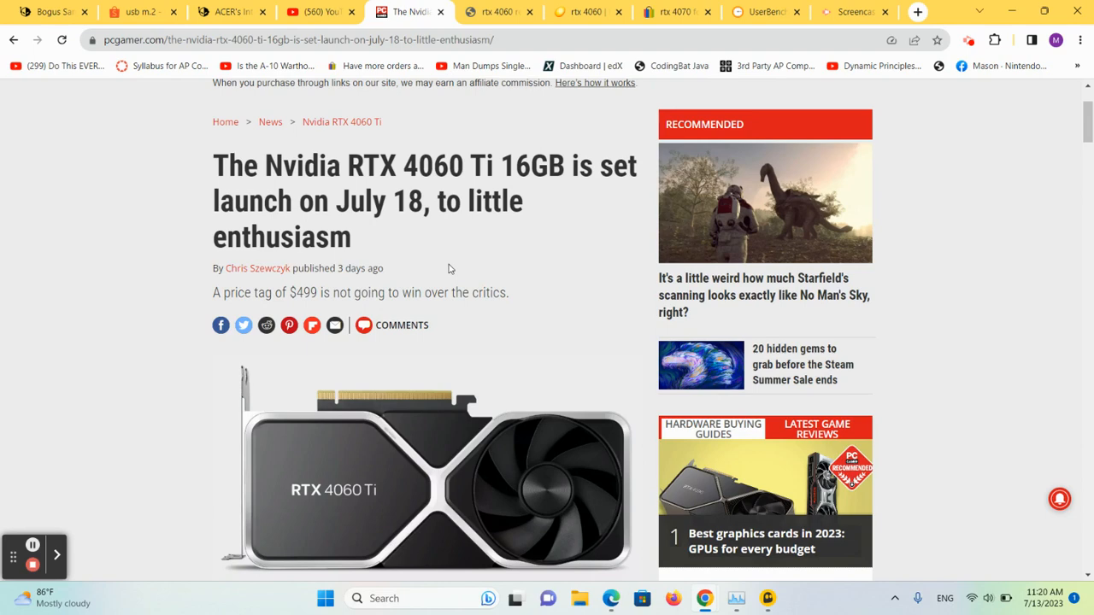
Step: Highlight the RTX 4060's $299 launch price in Google's snippet, then view Newegg's listings
{"action": "left_click", "coordinate": [500, 11]}
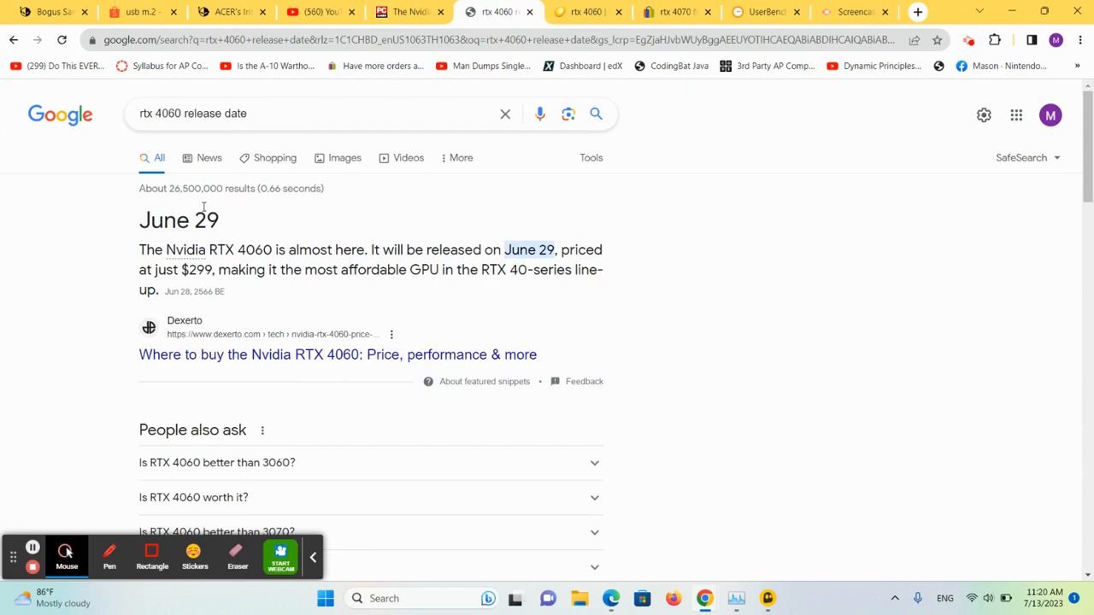
{"action": "mouse_move", "coordinate": [333, 249]}
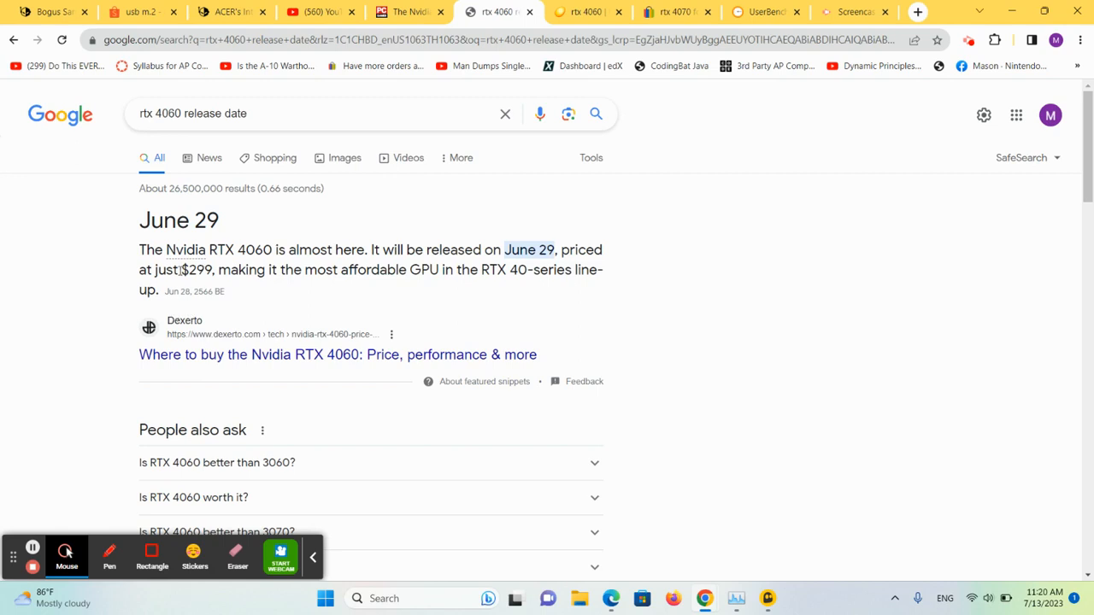
{"action": "double_click", "coordinate": [196, 269]}
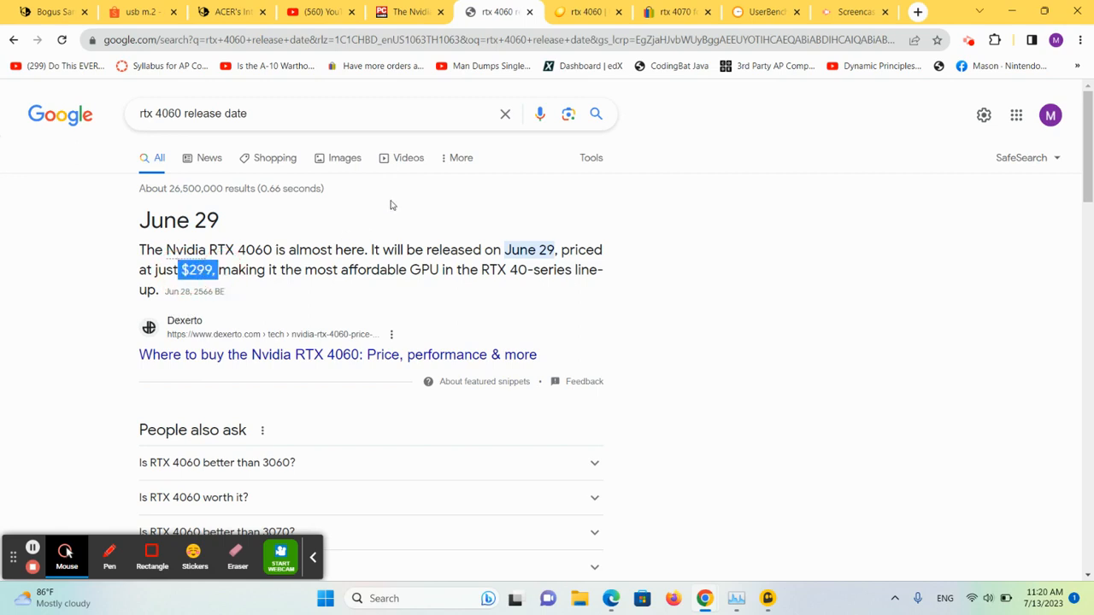
{"action": "mouse_move", "coordinate": [416, 229]}
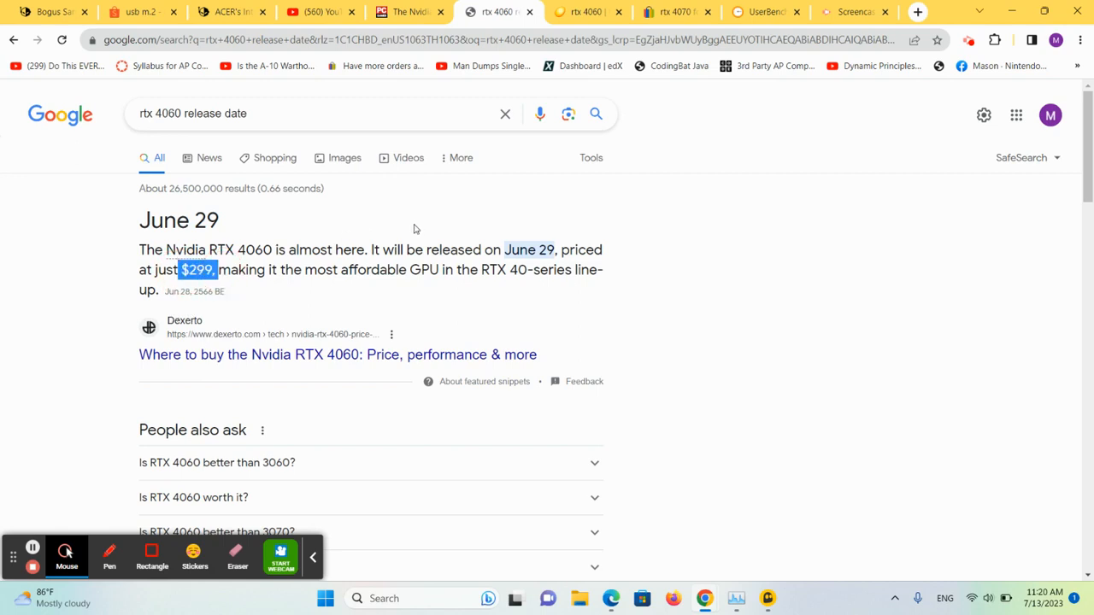
{"action": "left_click", "coordinate": [585, 12]}
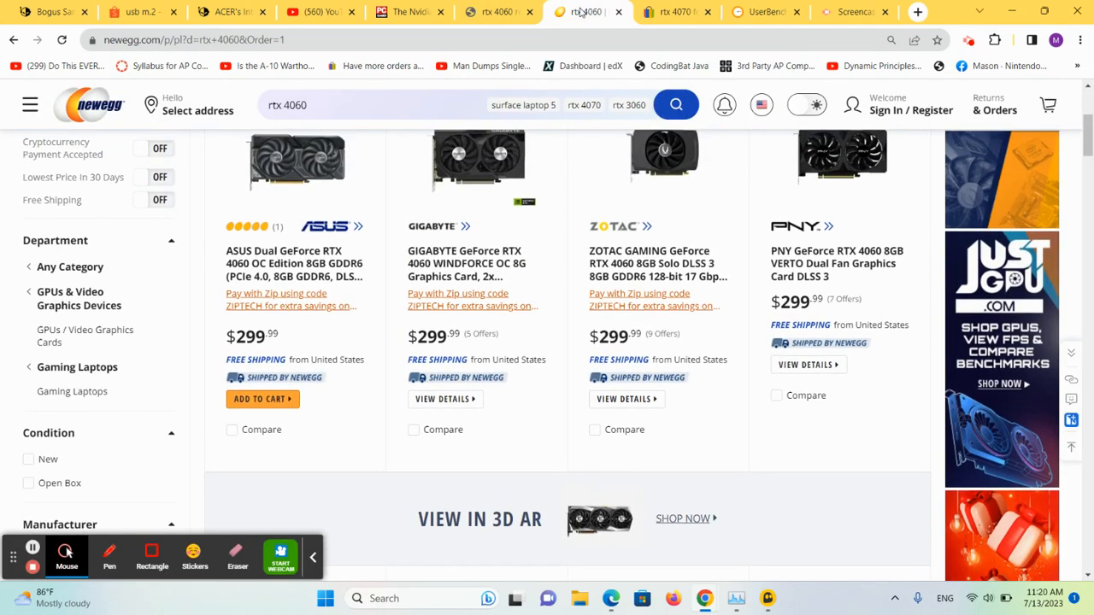
Step: Scan Newegg's $299.99 RTX 4060 cards, then view eBay RTX 4070 listings and UserBenchmark
{"action": "scroll", "scroll_direction": "up", "scroll_amount": 3}
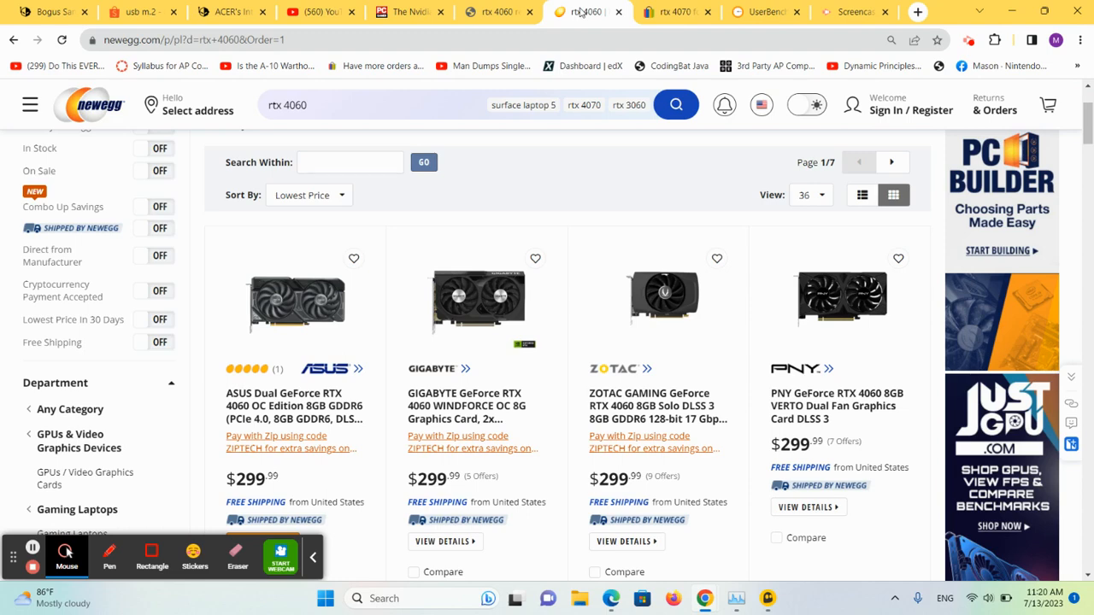
{"action": "left_click", "coordinate": [675, 11]}
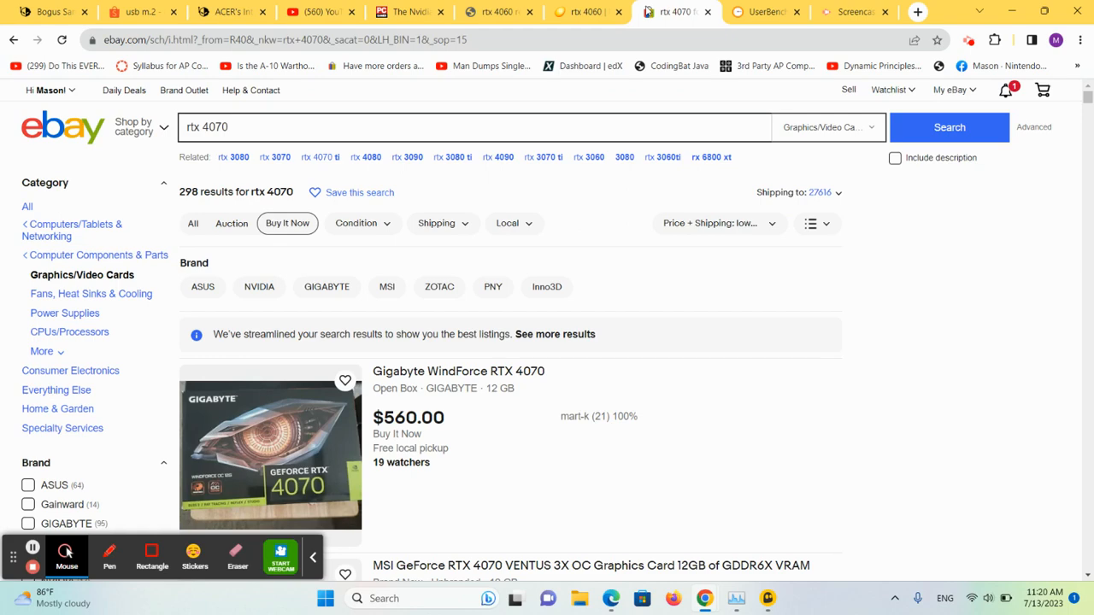
{"action": "left_click", "coordinate": [764, 11]}
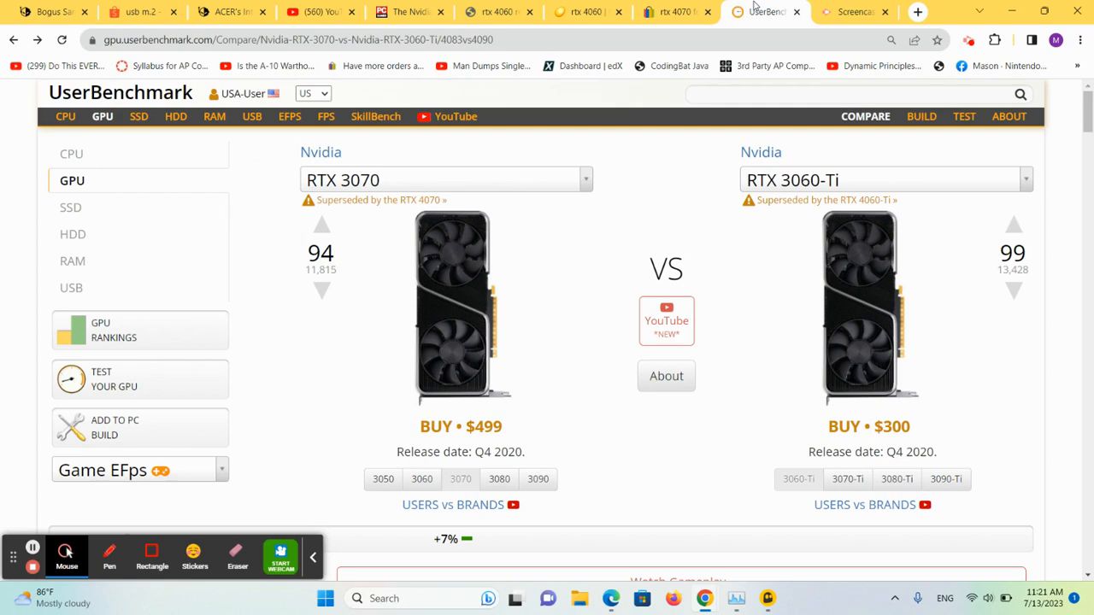
{"action": "scroll", "scroll_direction": "down", "scroll_amount": 3}
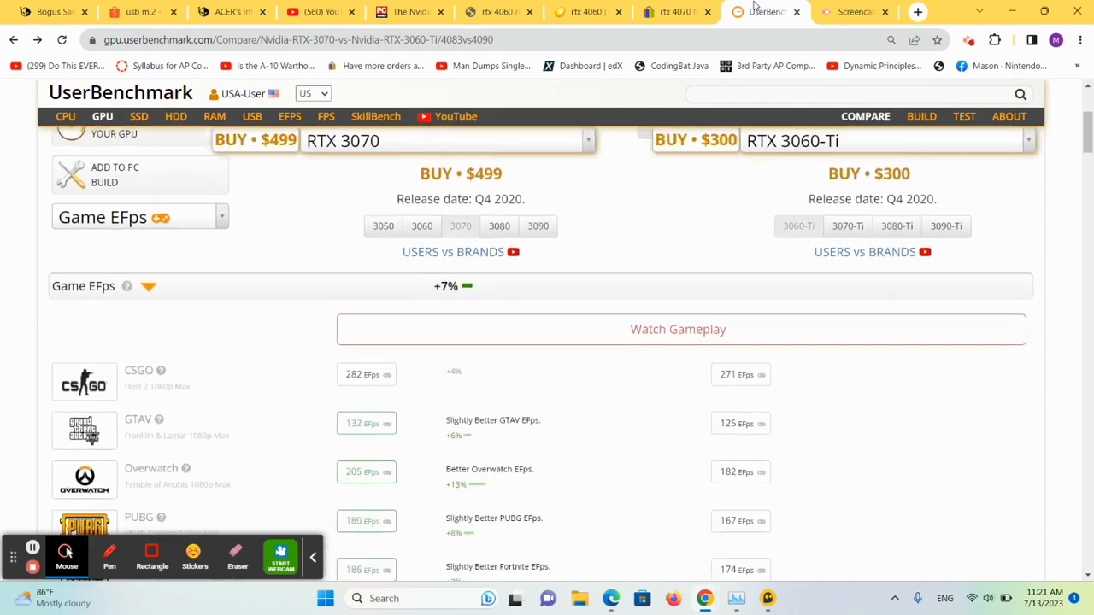
{"action": "scroll", "scroll_direction": "down", "scroll_amount": 3}
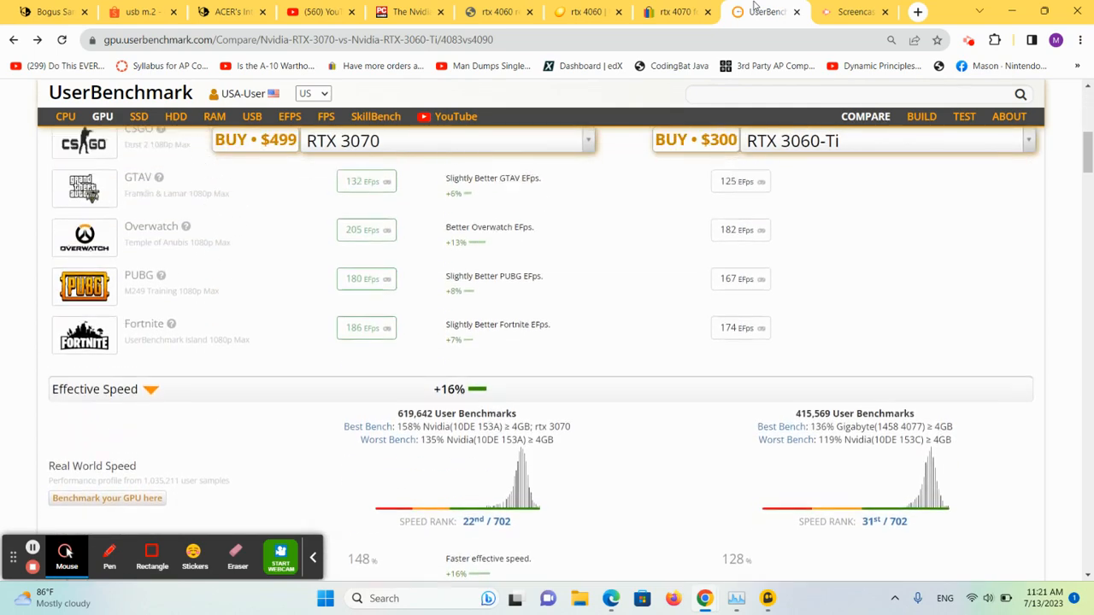
{"action": "scroll", "scroll_direction": "up", "scroll_amount": 3}
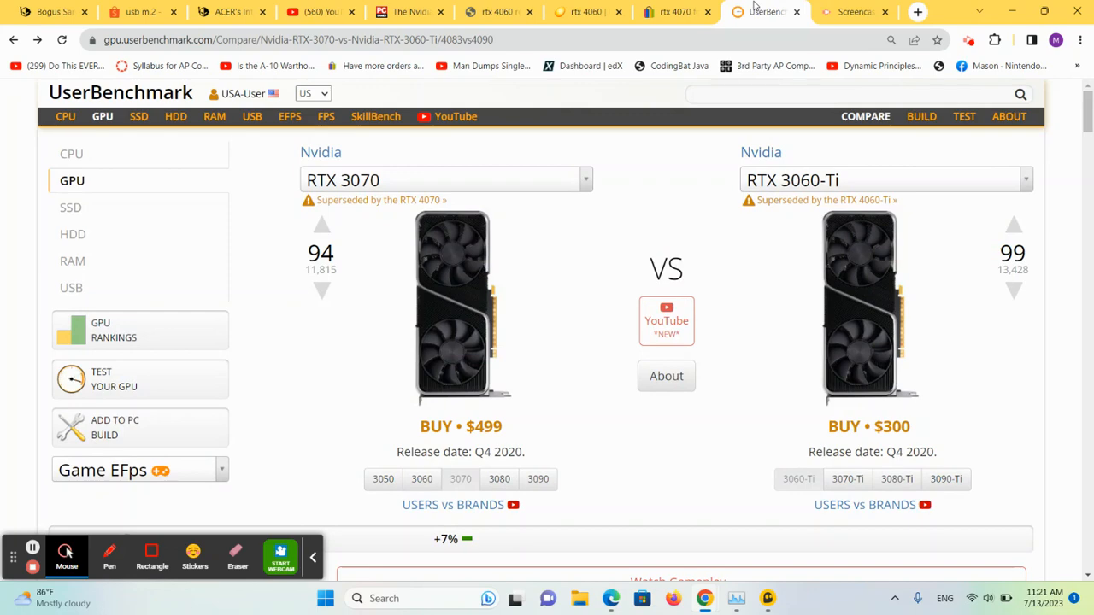
{"action": "mouse_move", "coordinate": [676, 11]}
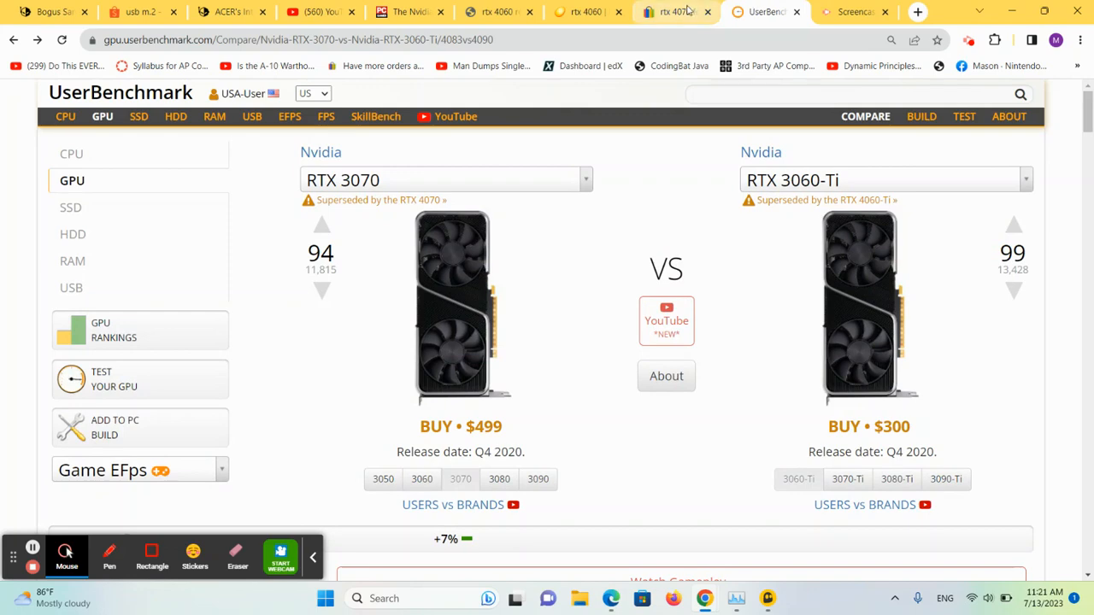
Step: Scroll eBay's RTX 4070 Buy It Now listings, from the $560 open-box Gigabyte WindForce
{"action": "left_click", "coordinate": [675, 11]}
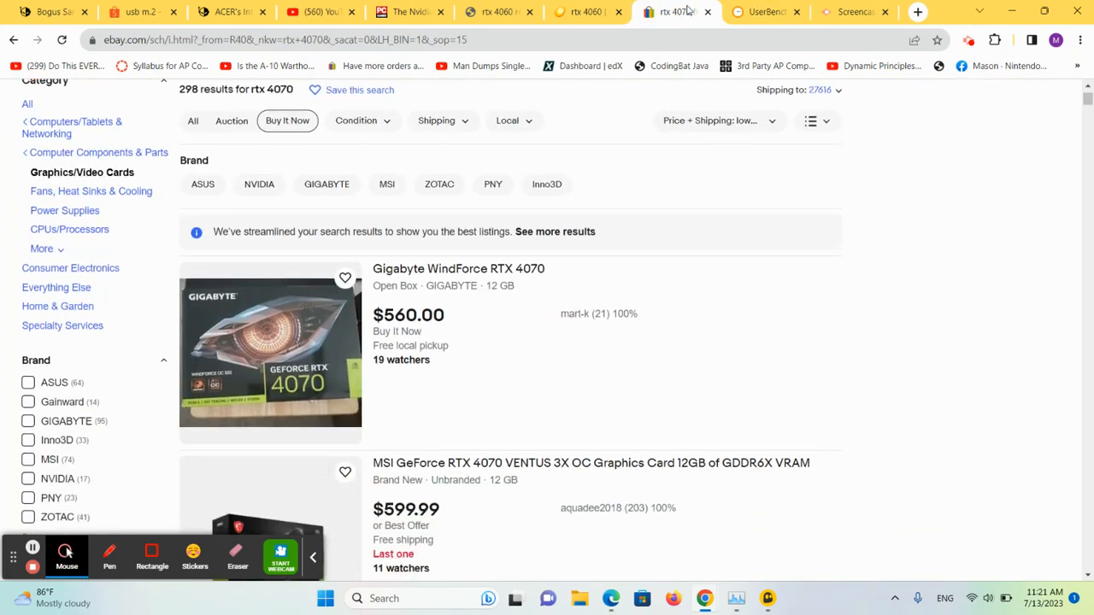
{"action": "scroll", "scroll_direction": "down", "scroll_amount": 3}
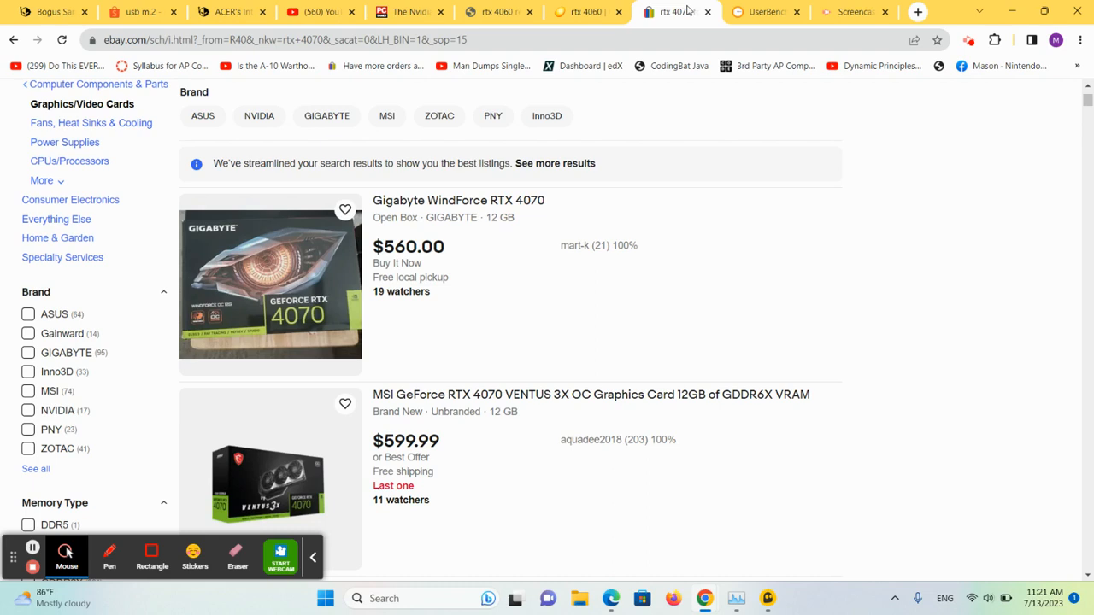
{"action": "mouse_move", "coordinate": [765, 11]}
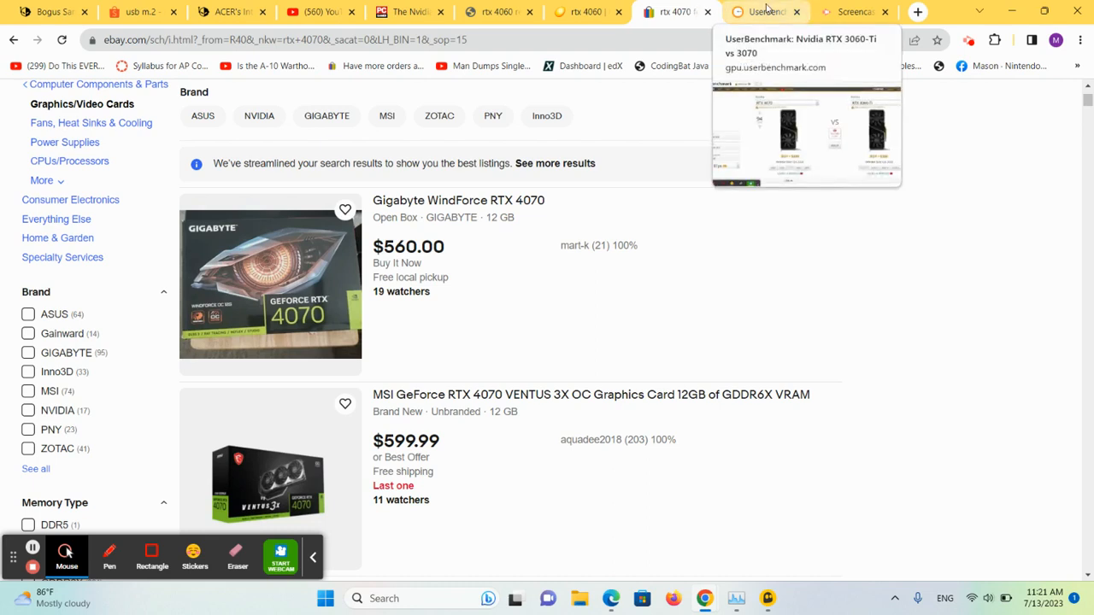